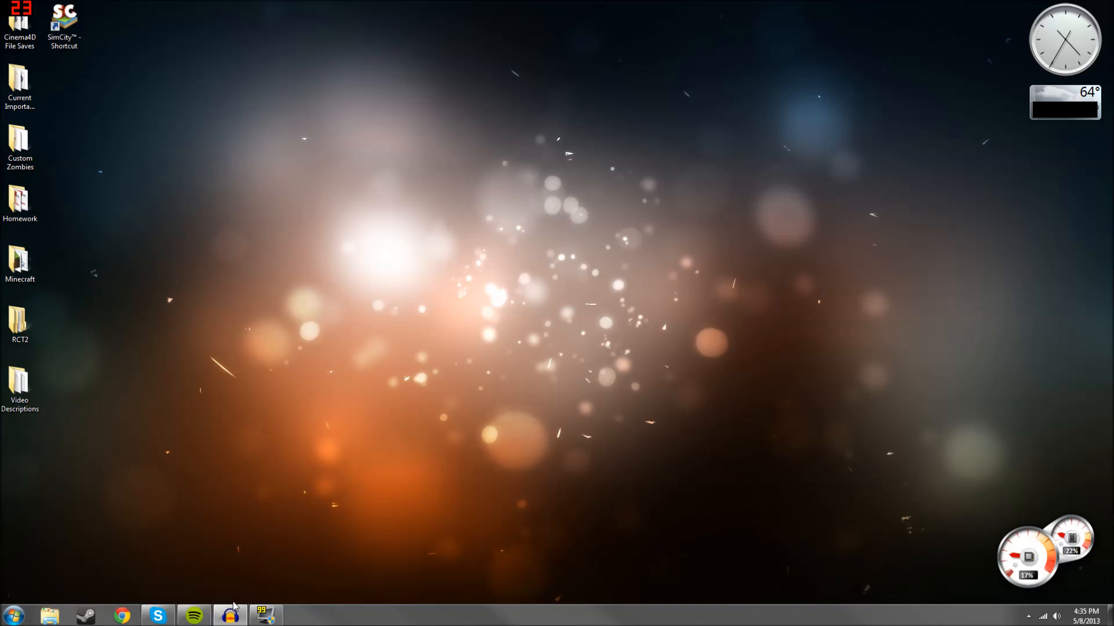
Step: Search Google for 'RCTgo' in Chrome and land on the results page
left_click(122, 615)
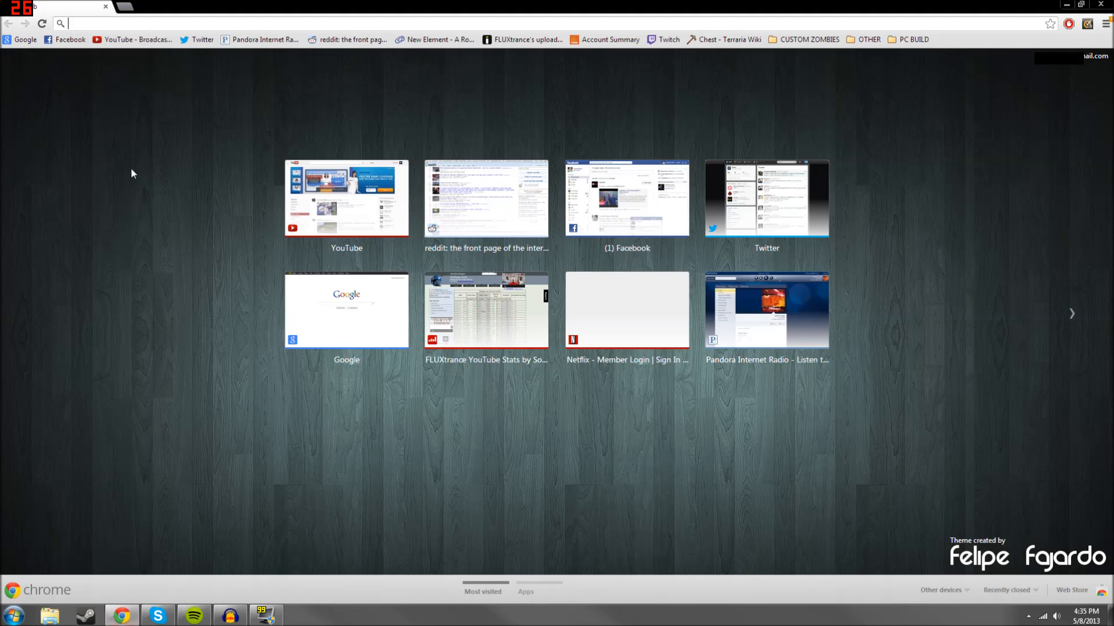
left_click(346, 311)
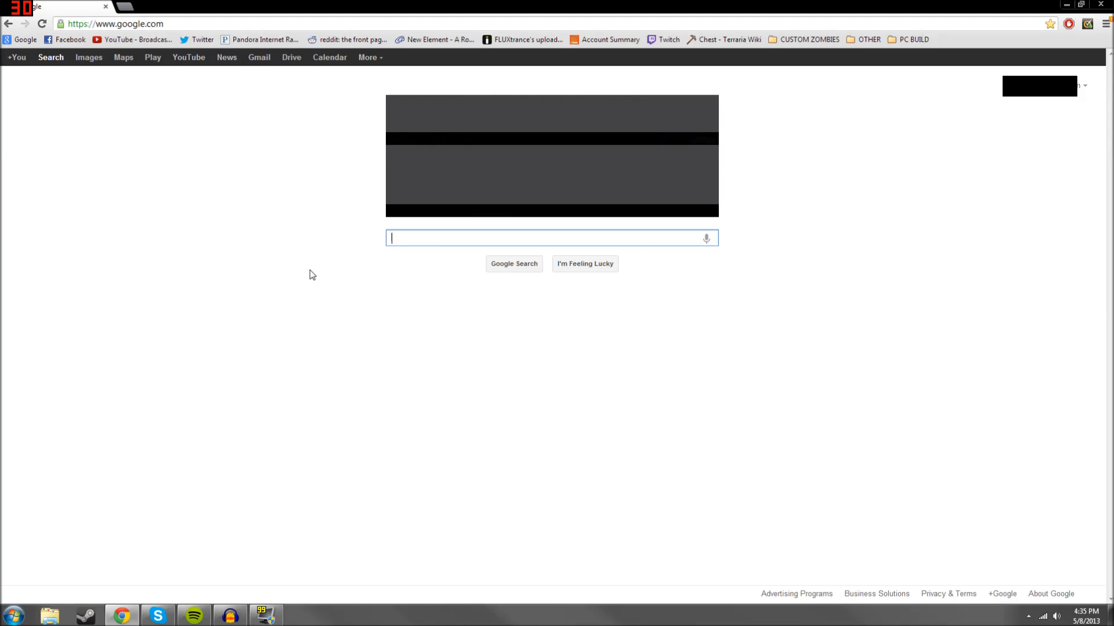
type("RCTgo")
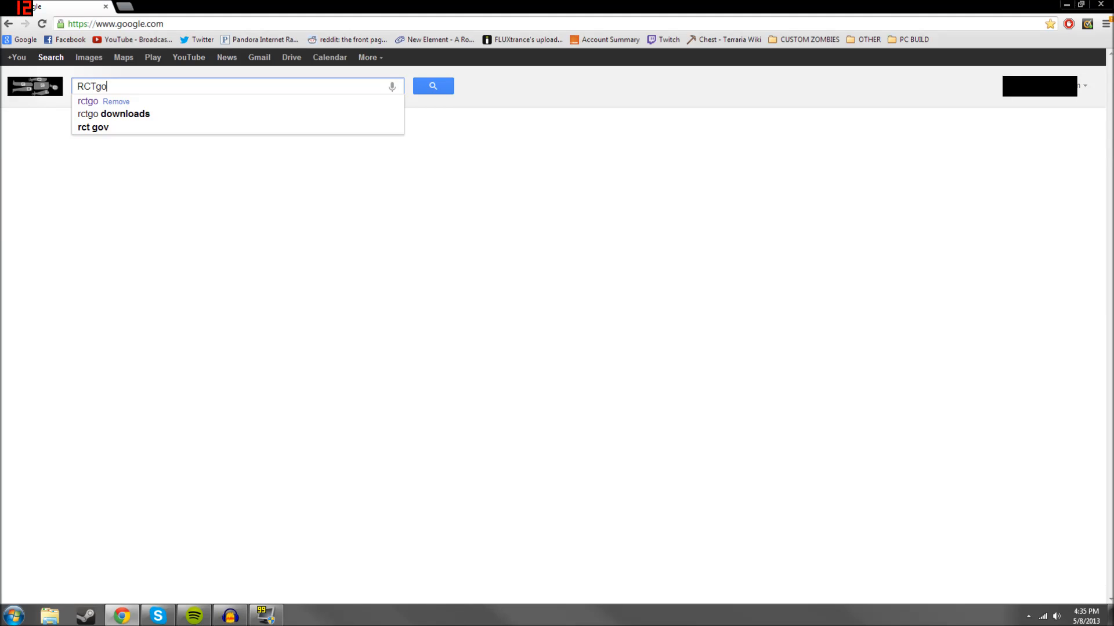
left_click(432, 86)
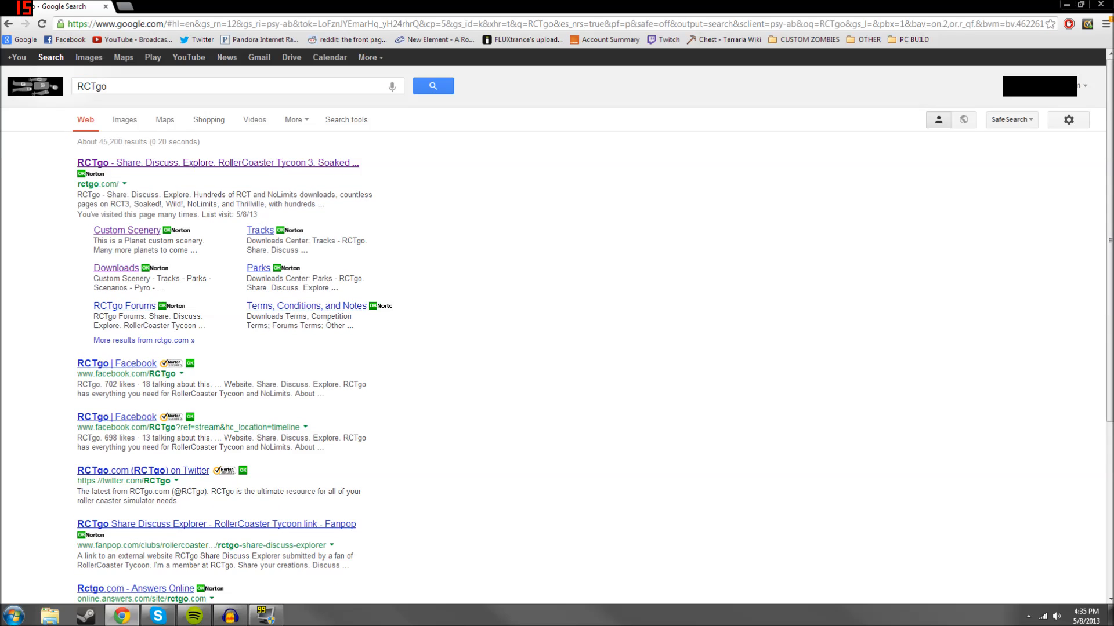
Step: Open the RCTgo site and go to its Custom Scenery downloads category
left_click(217, 162)
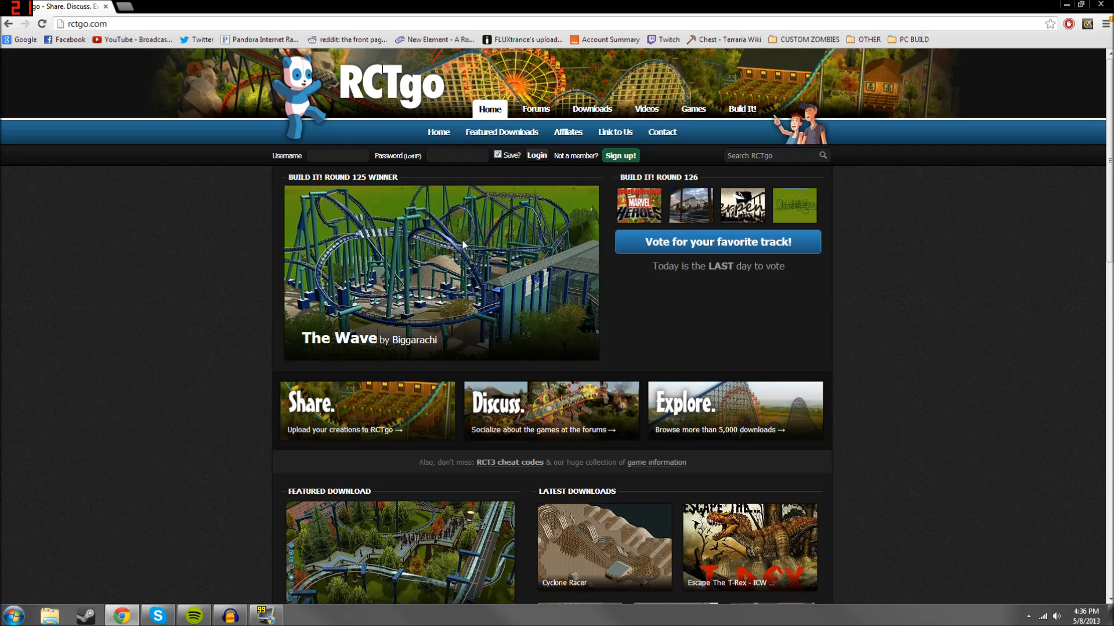
left_click(591, 109)
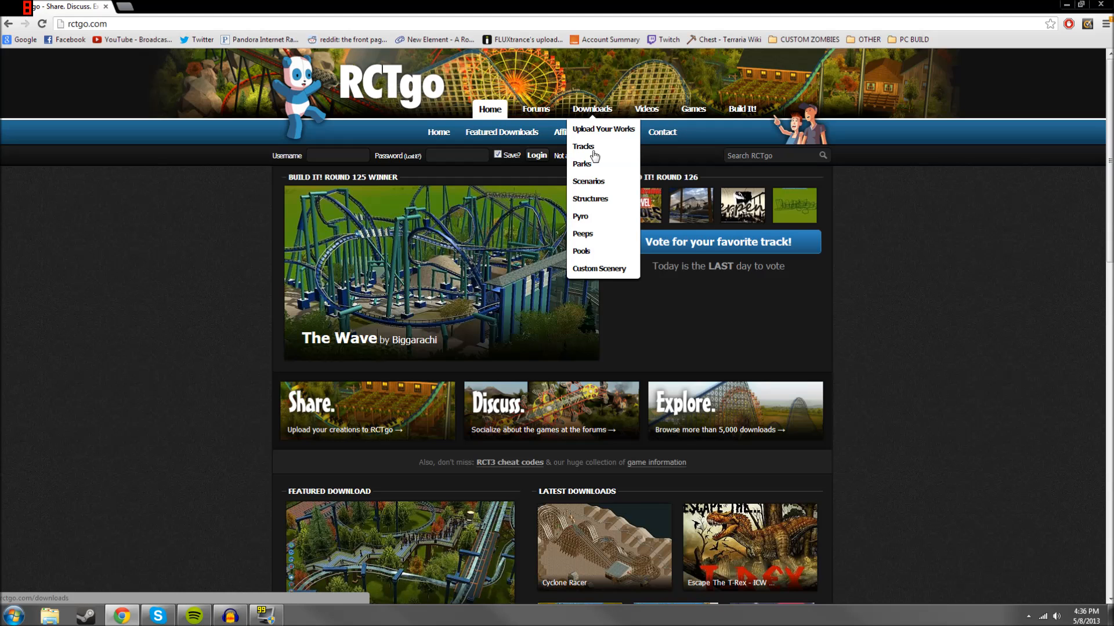
left_click(599, 268)
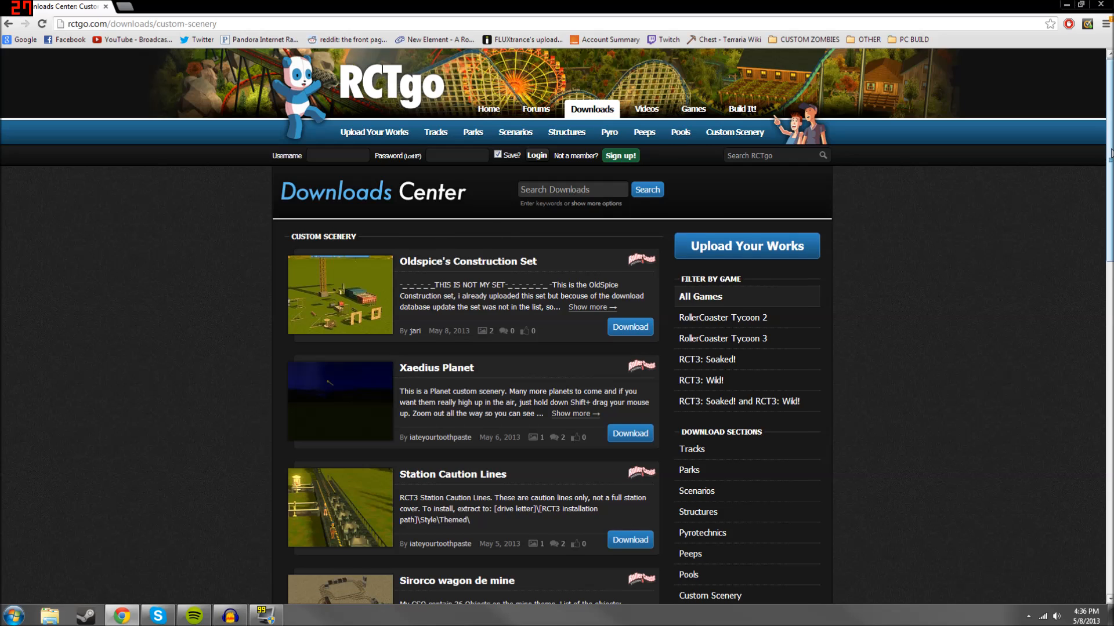
Step: Find Moby's Steel jungle in the list and start its download
scroll("down", 3)
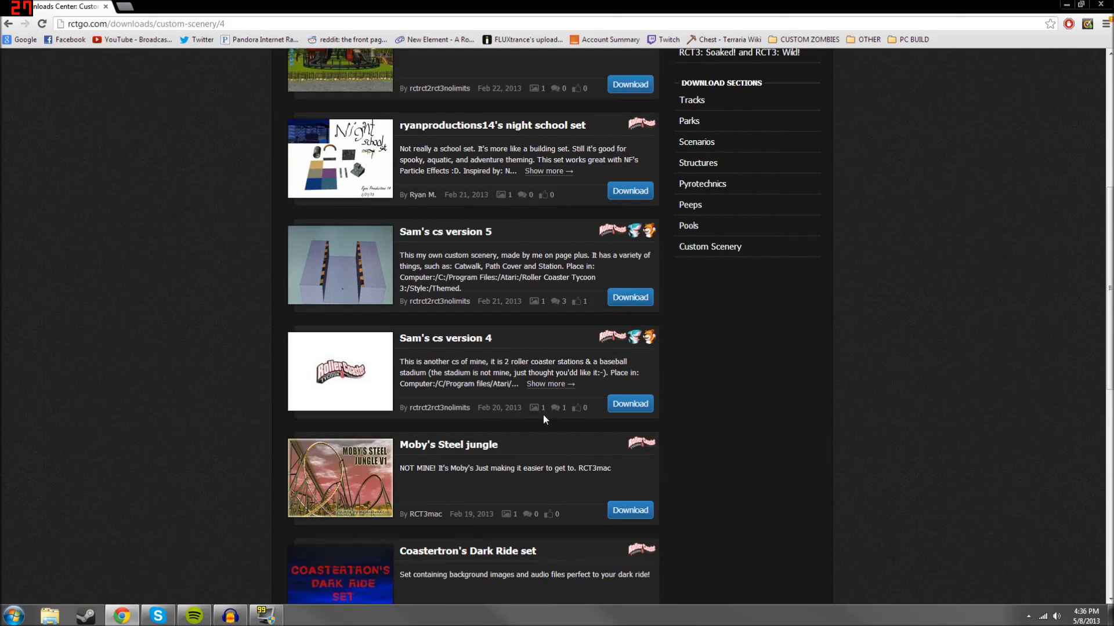
scroll("down", 3)
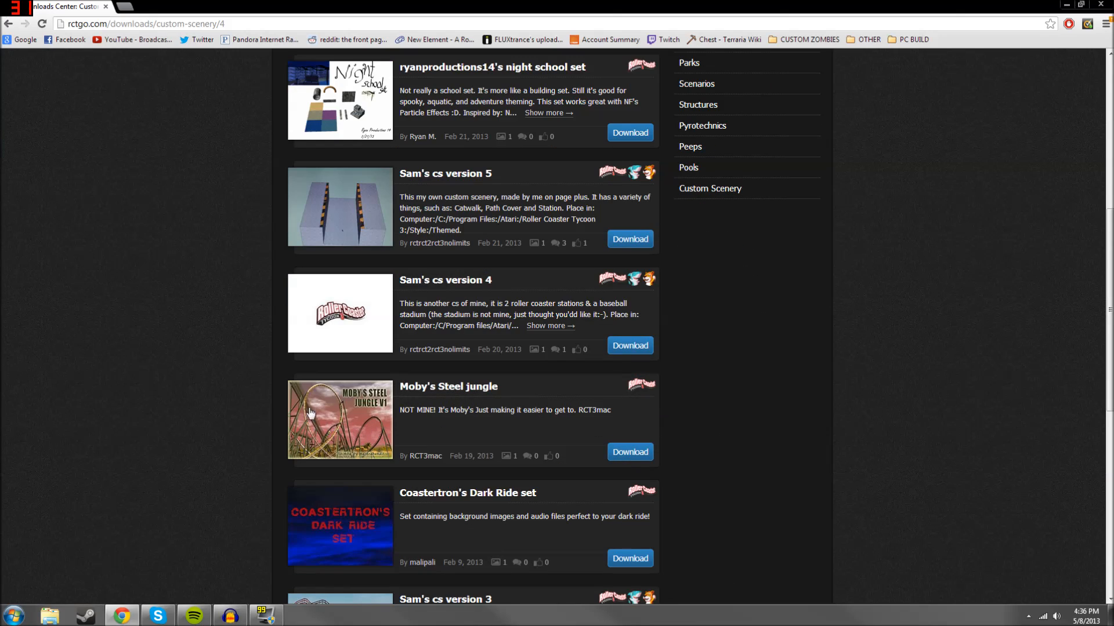
left_click(629, 452)
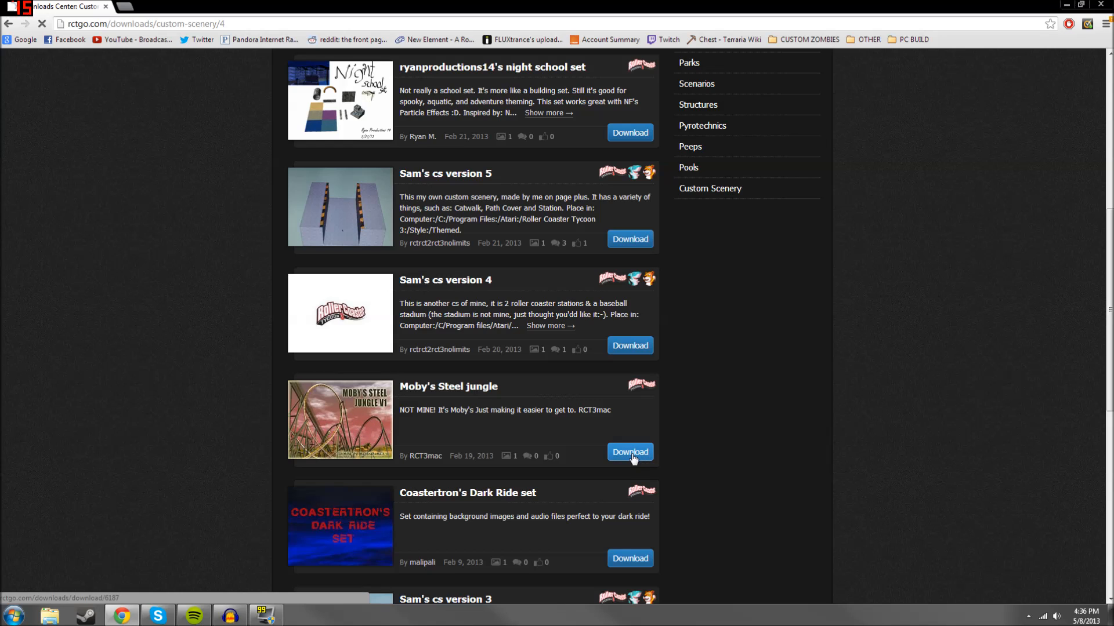
Step: Copy the downloaded Mobys Steel Jungle v1 zip from Downloads onto the desktop
left_click(629, 453)
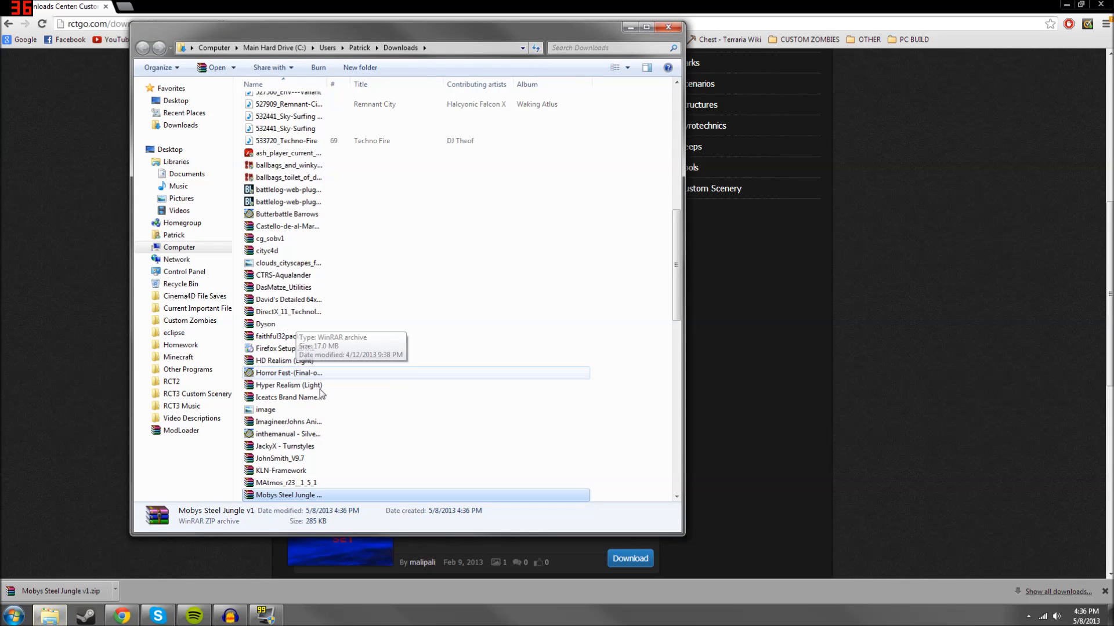
right_click(288, 496)
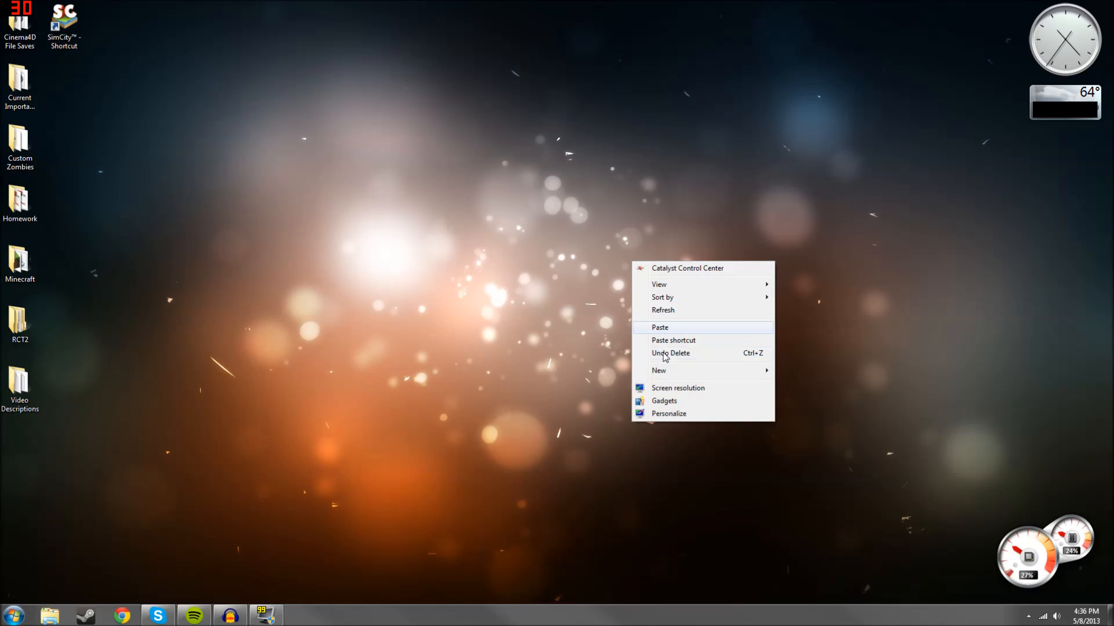
left_click(659, 327)
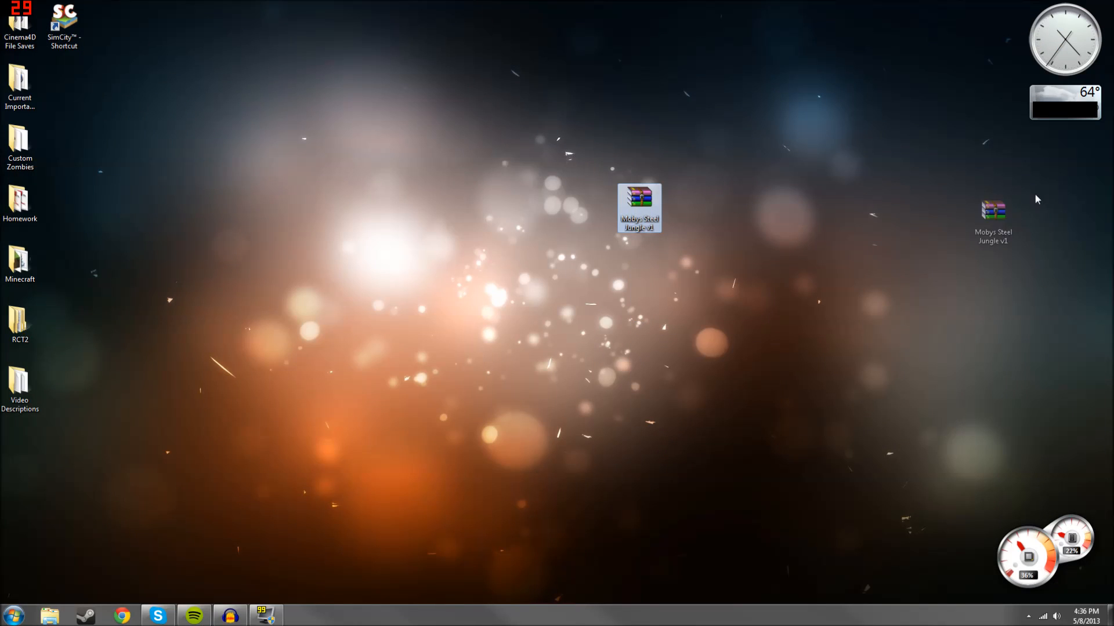
double_click(638, 208)
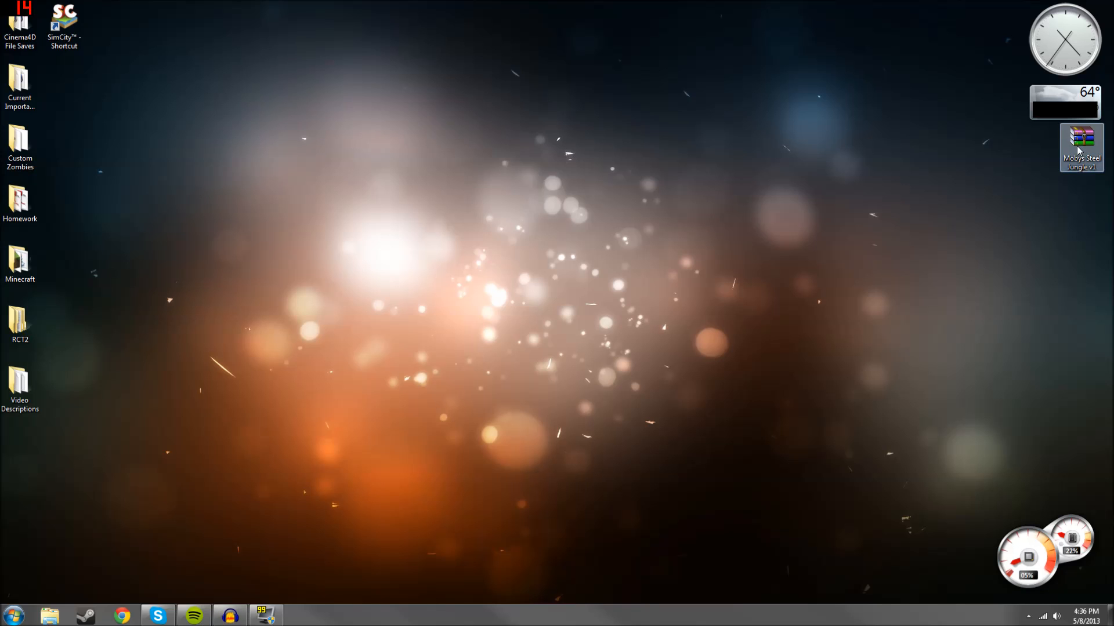
Step: Extract the Moby's Steel Jungle folder from the zip onto the desktop and close WinRAR
double_click(1081, 140)
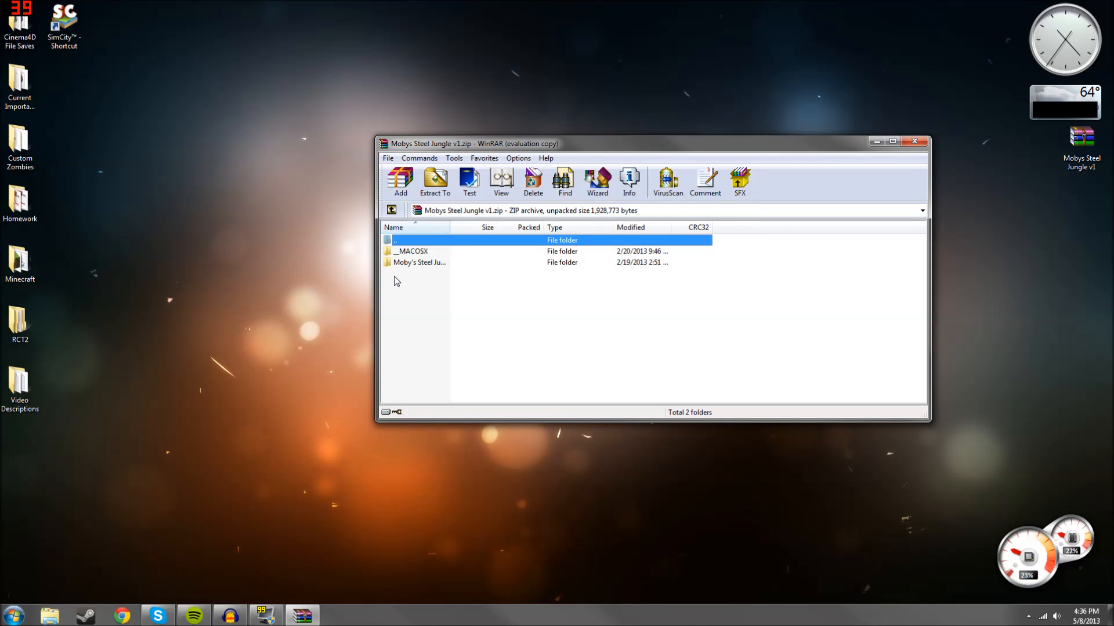
left_click(419, 263)
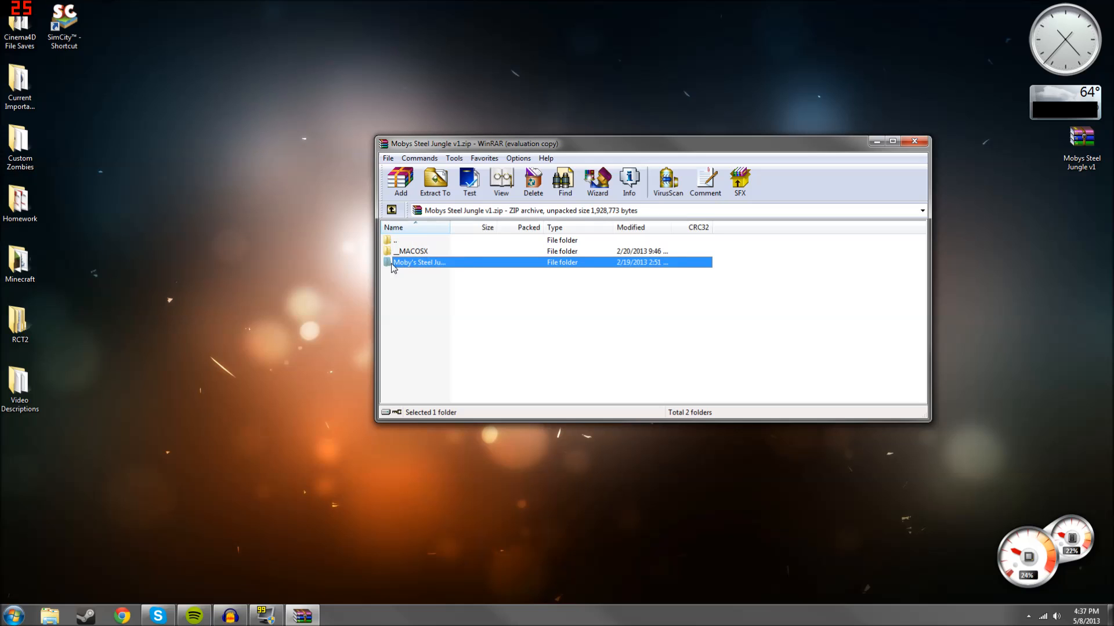
double_click(411, 250)
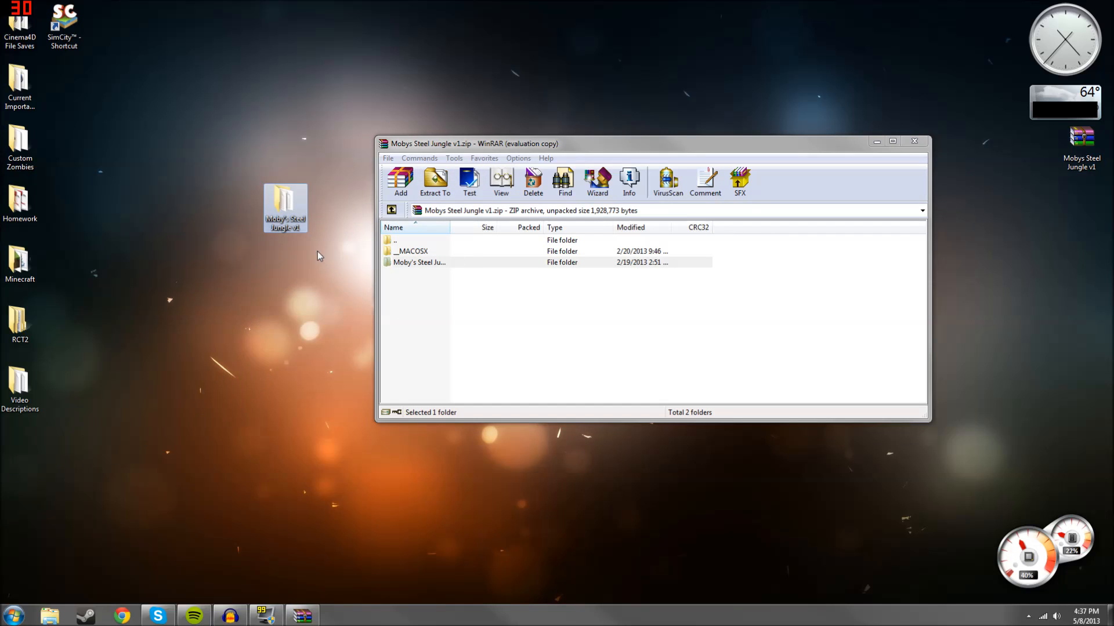
left_click(914, 141)
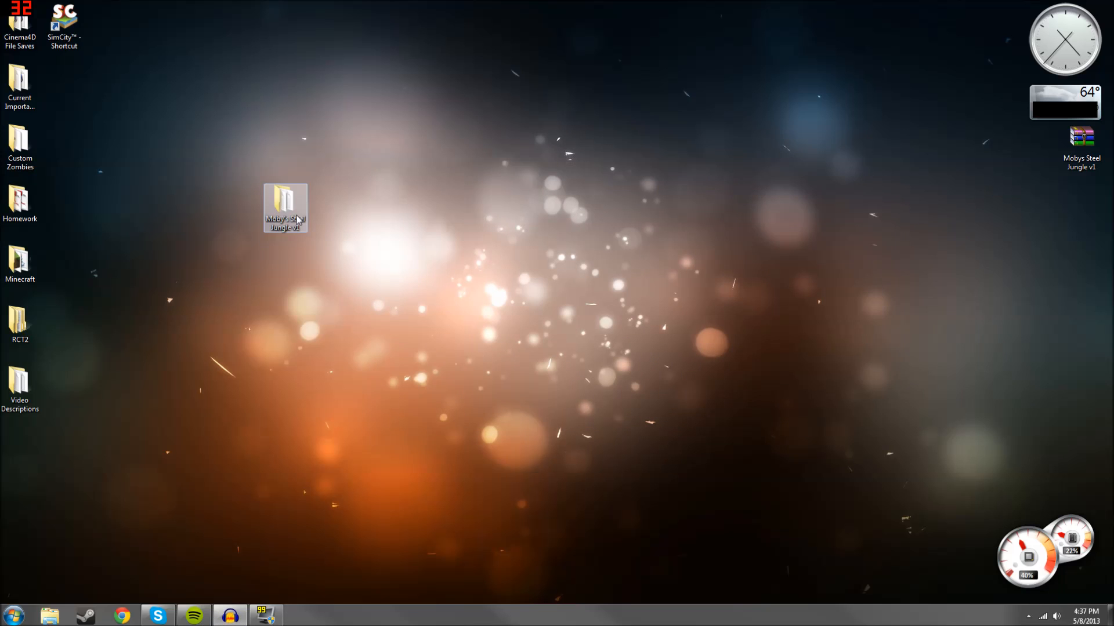
Step: Copy the extracted folder, then browse Computer into Program Files (x86) > Atari
right_click(1081, 140)
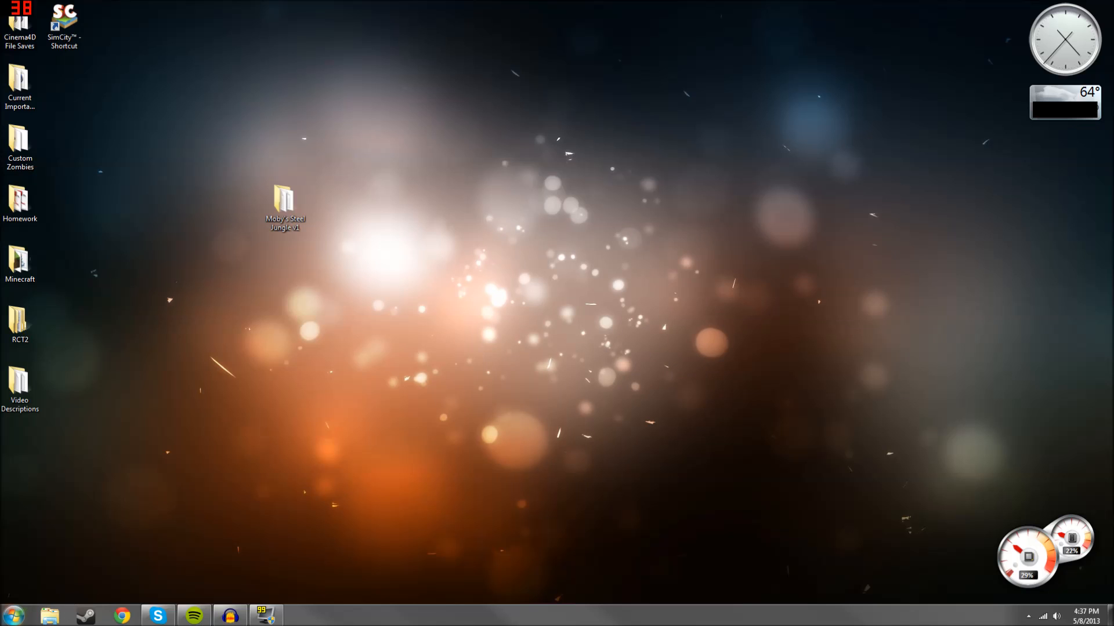
left_click(12, 615)
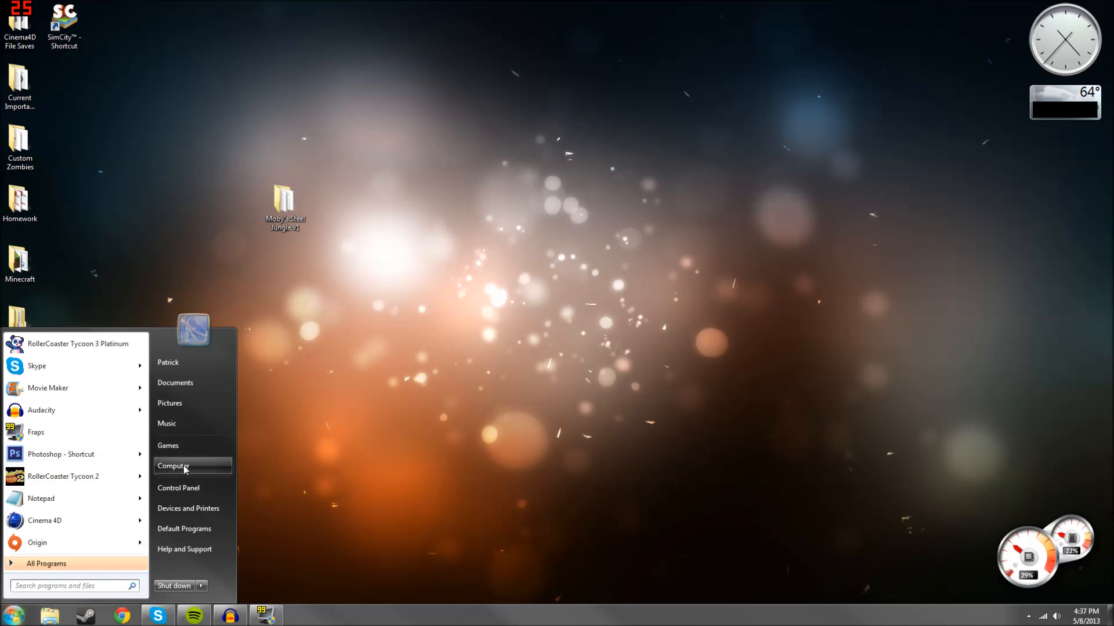
left_click(172, 467)
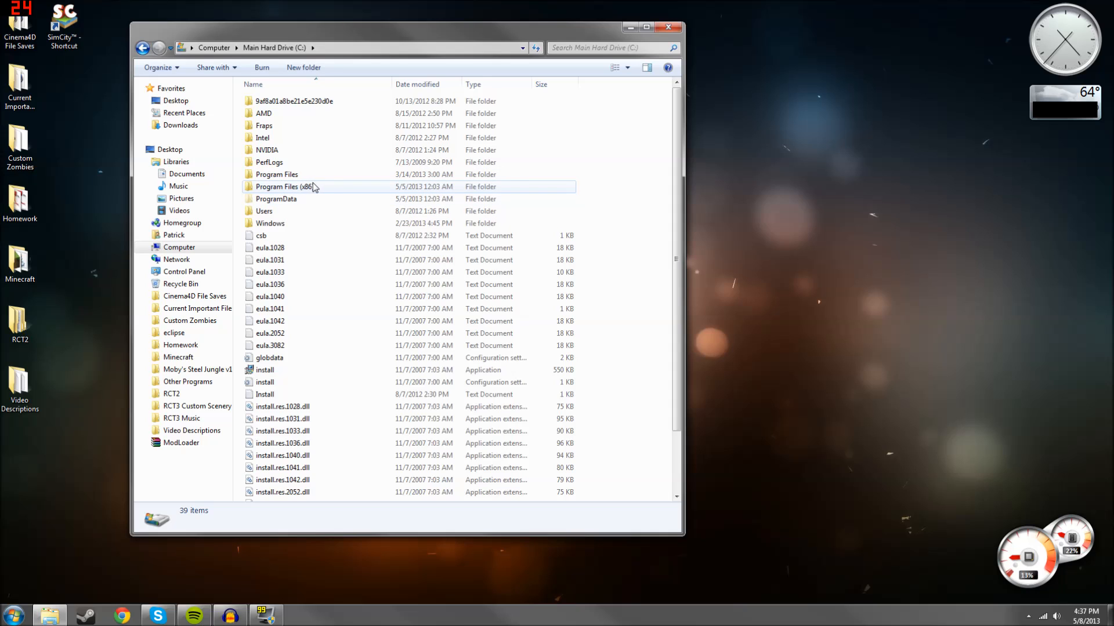
double_click(277, 185)
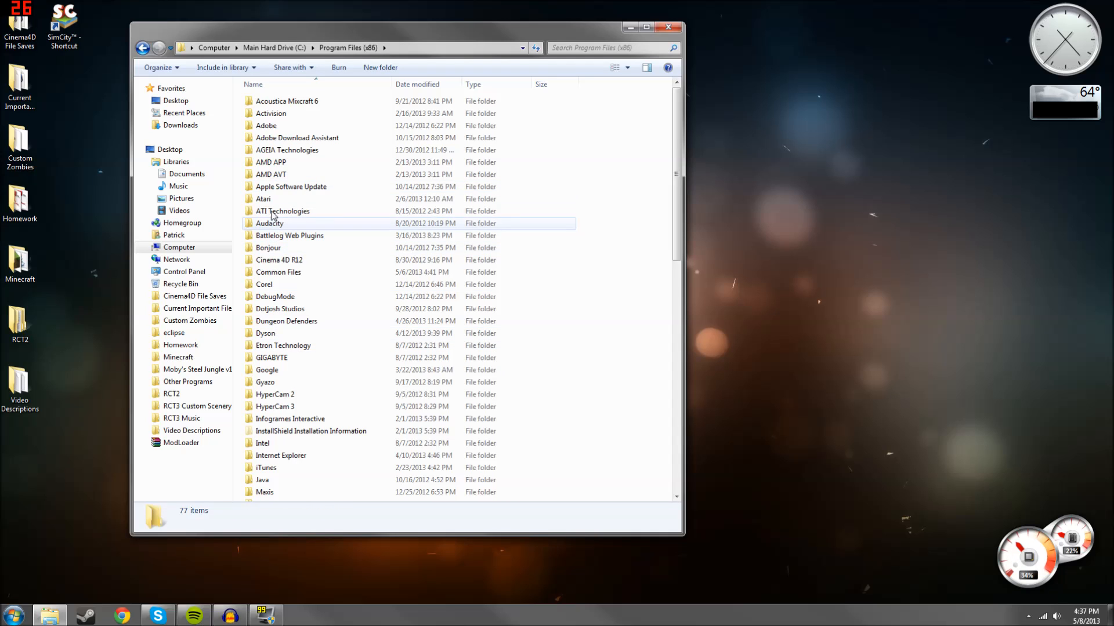
double_click(264, 198)
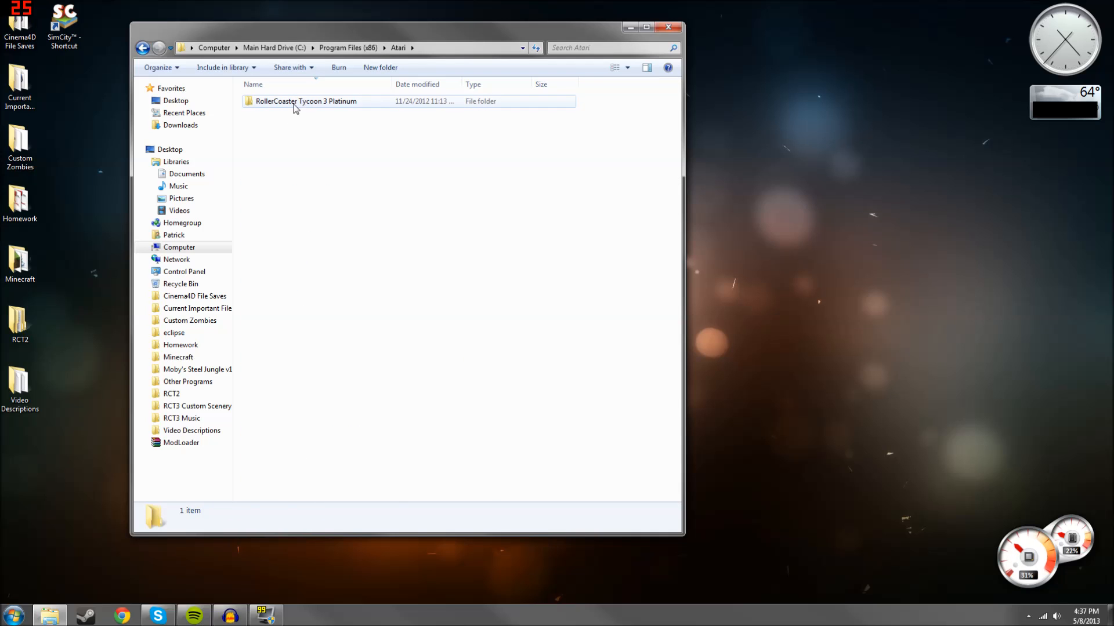
Step: Open RollerCoaster Tycoon 3 Platinum's Style > Themed folder where Moby's Steel Jungle v1 sits
double_click(305, 101)
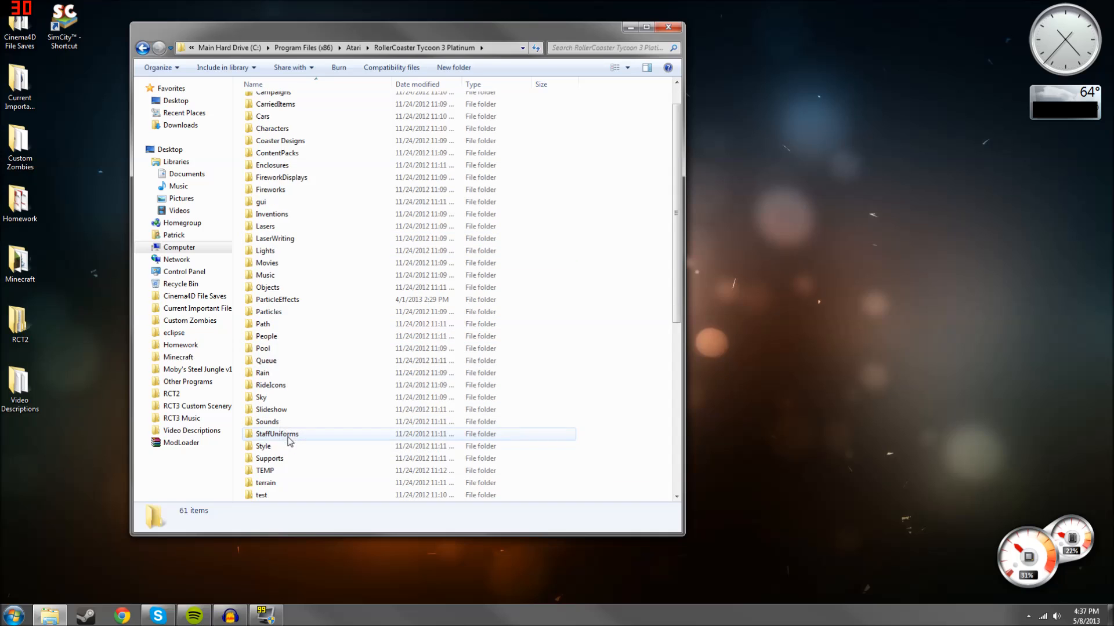
double_click(264, 446)
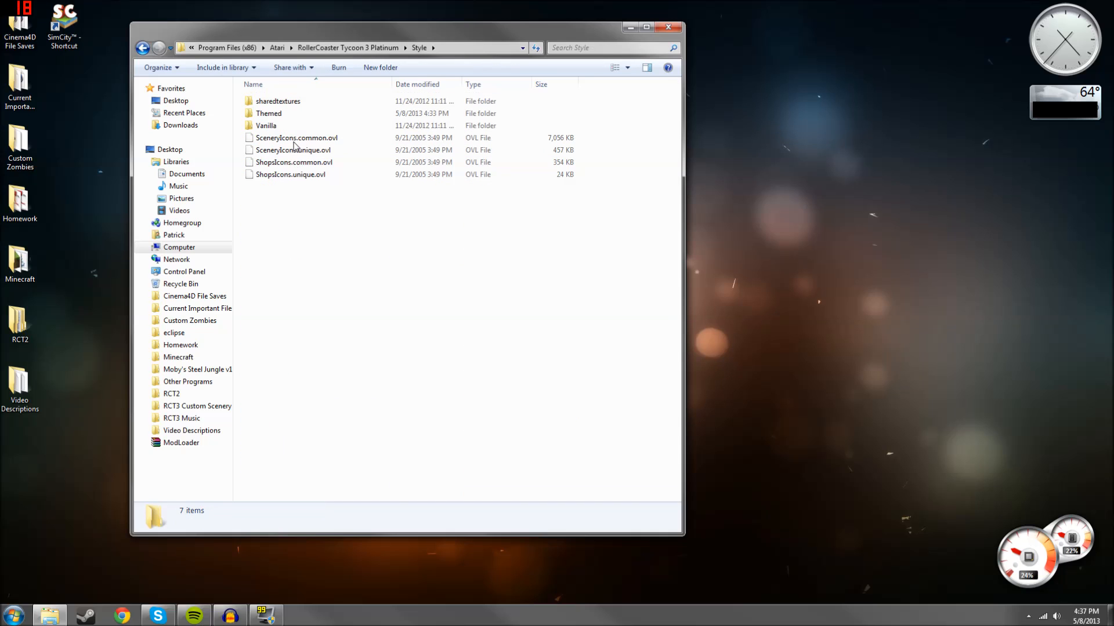
double_click(268, 114)
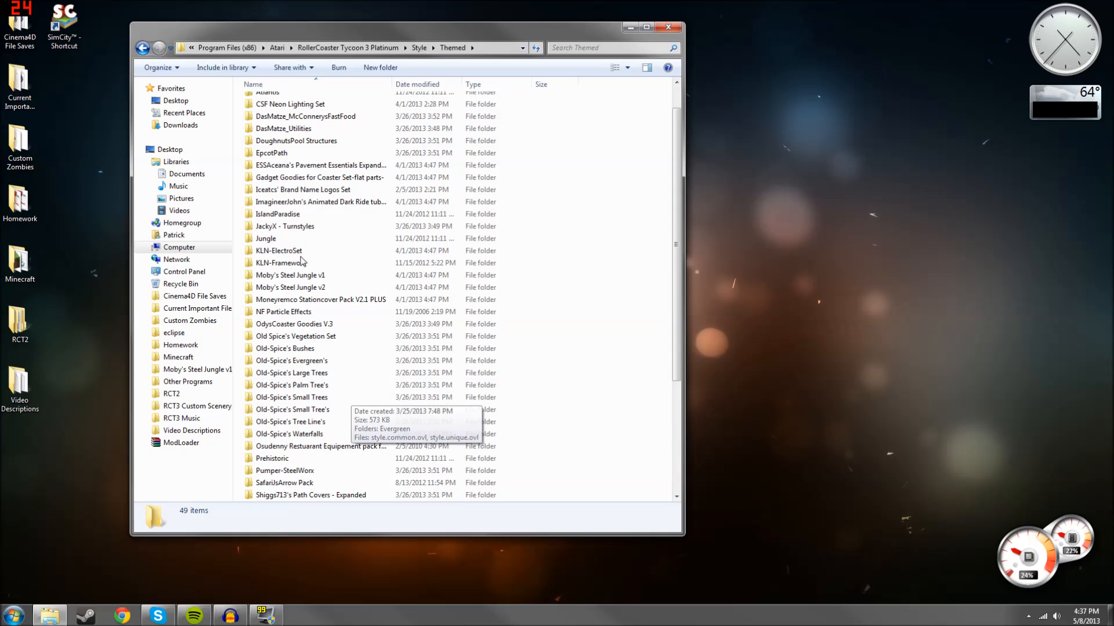
scroll("down", 3)
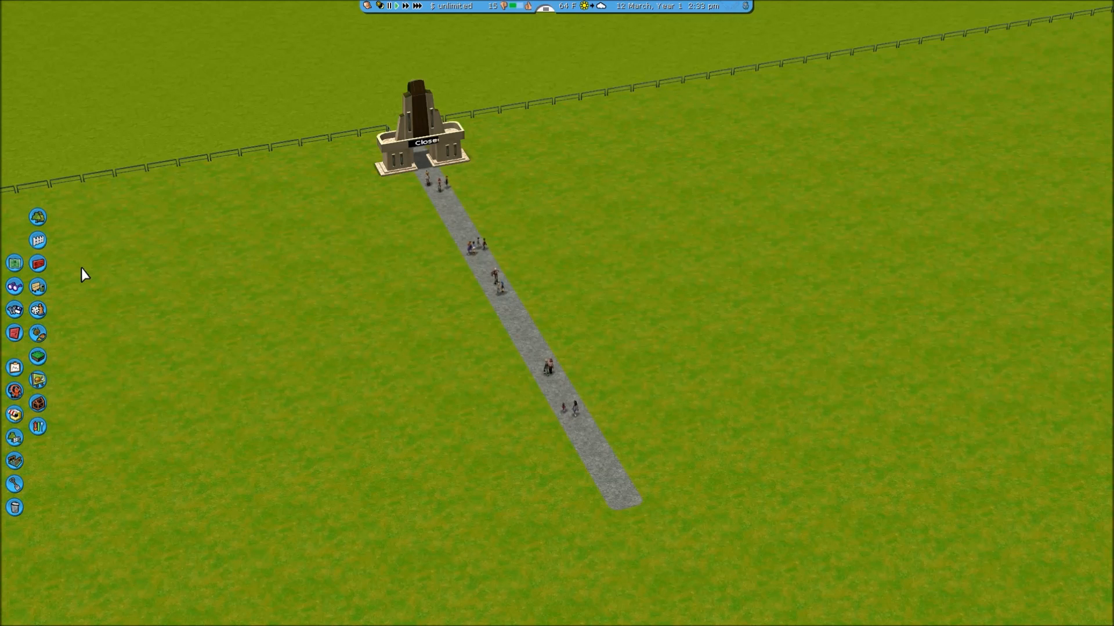
mouse_move(37, 264)
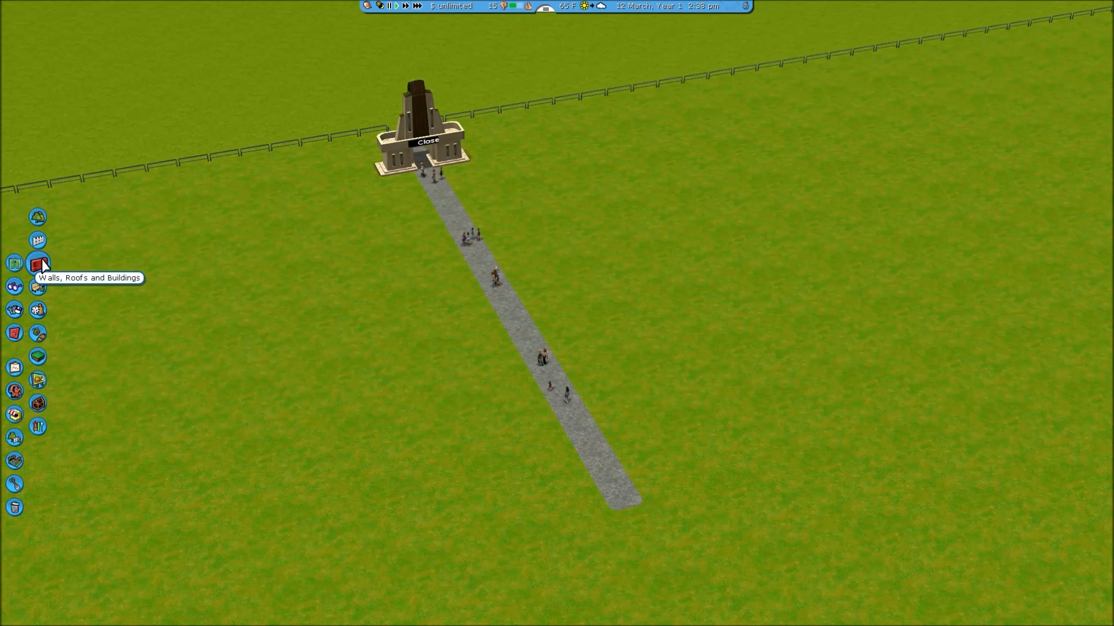
mouse_move(37, 311)
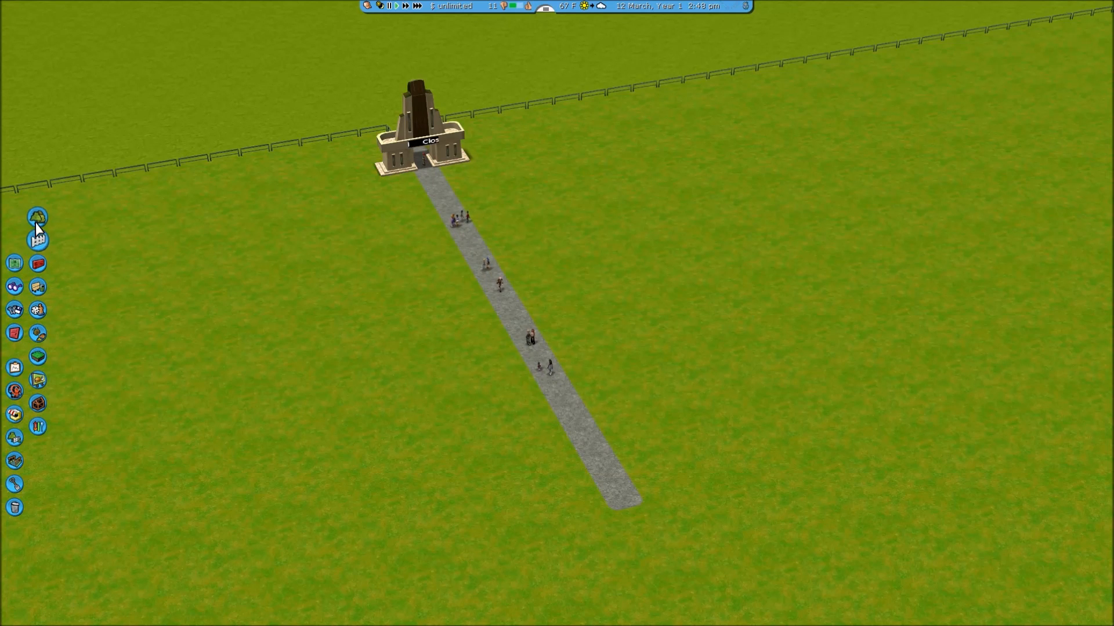
mouse_move(37, 238)
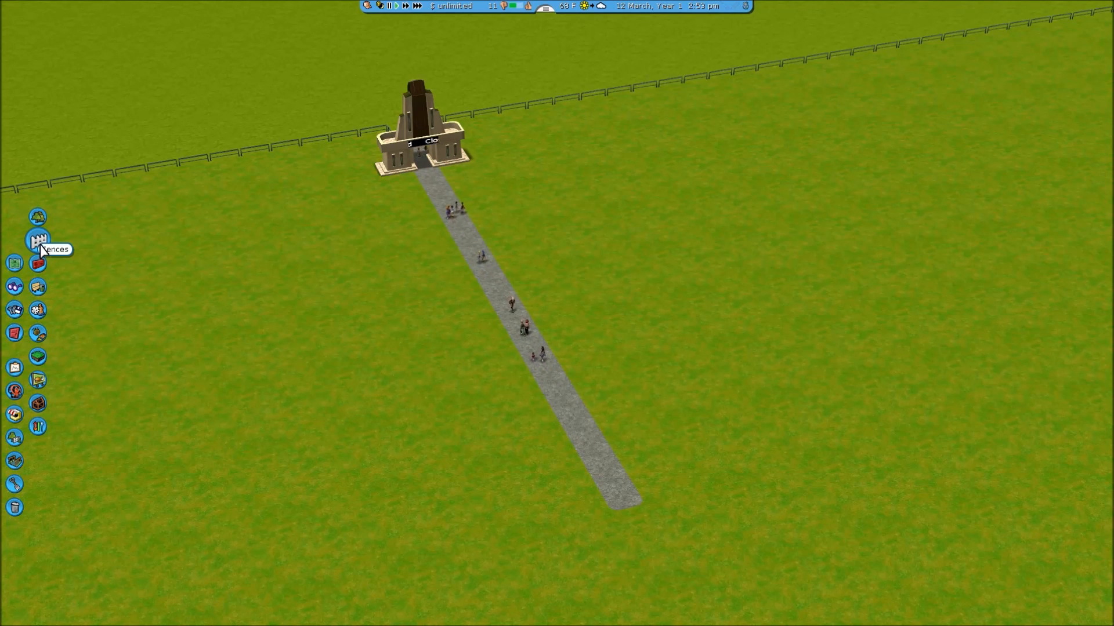
Step: Show the walls scenery list and expand Moby's Steel Jungle v1 to reveal its Bar Angle pieces
left_click(37, 263)
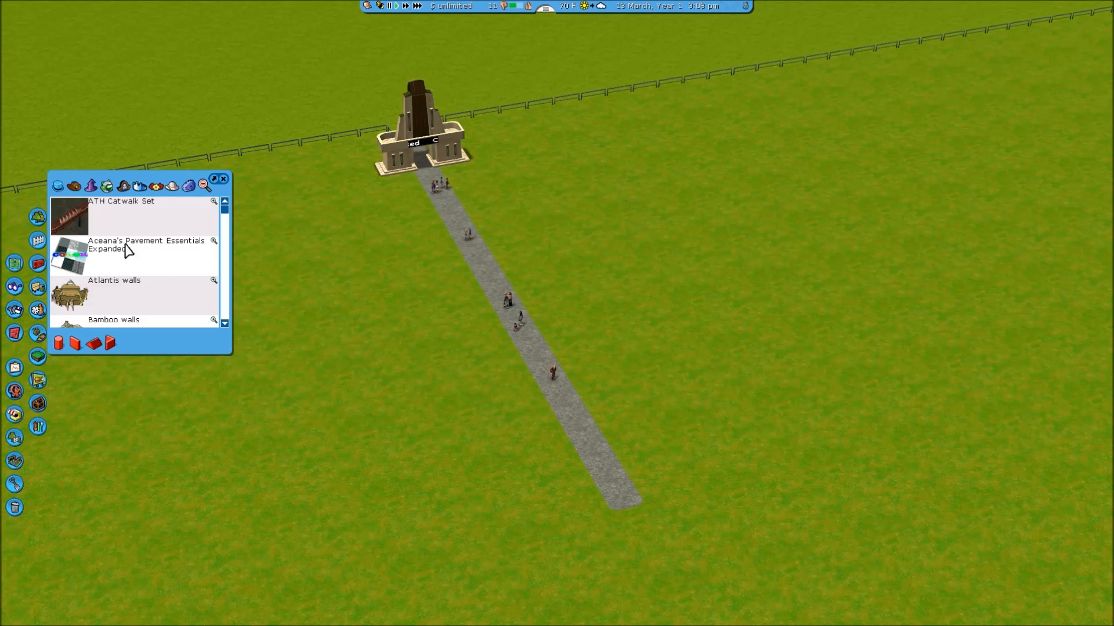
mouse_move(37, 311)
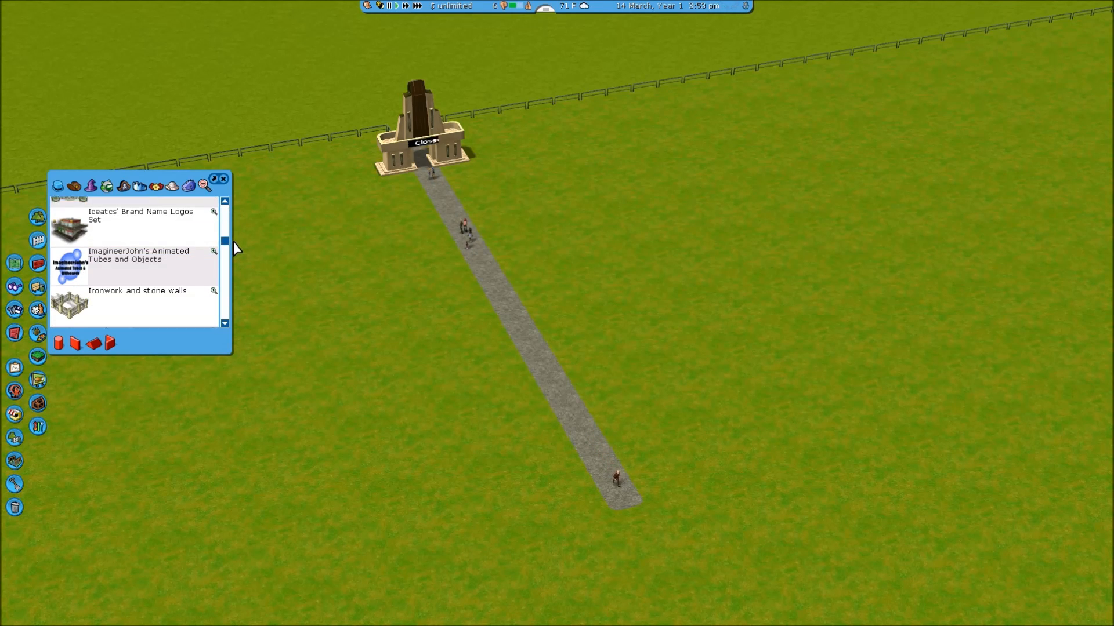
scroll("down", 3)
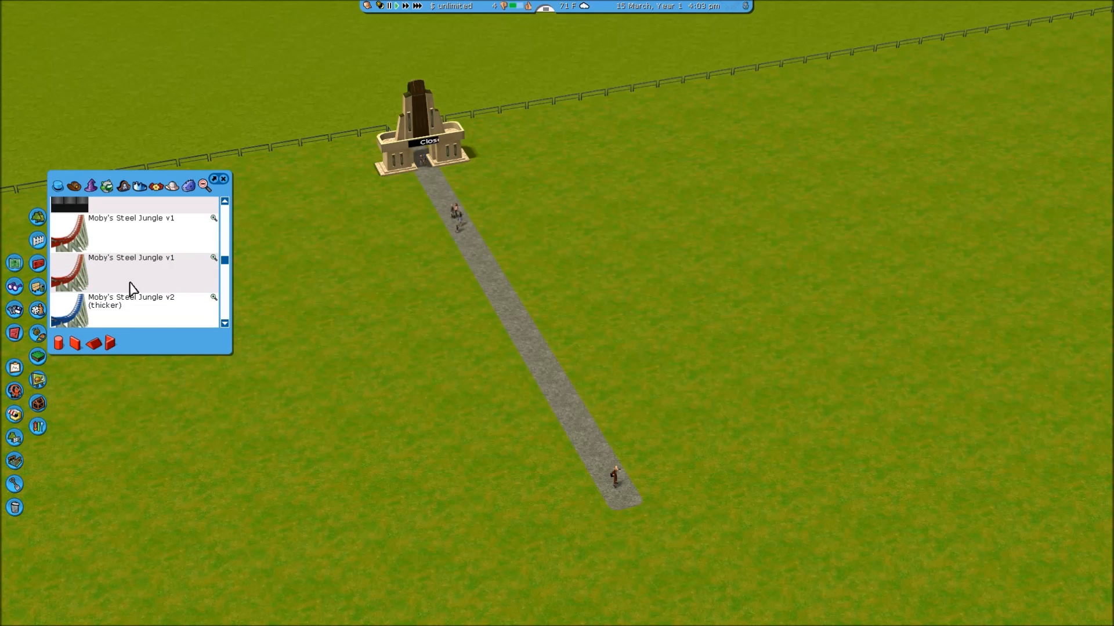
scroll("down", 3)
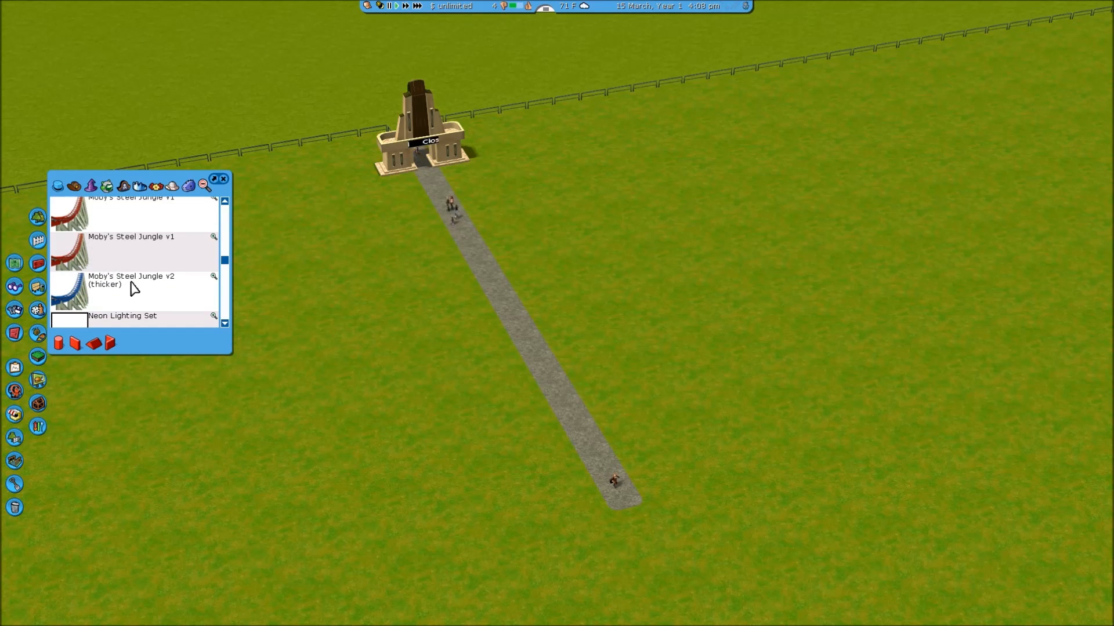
left_click(131, 281)
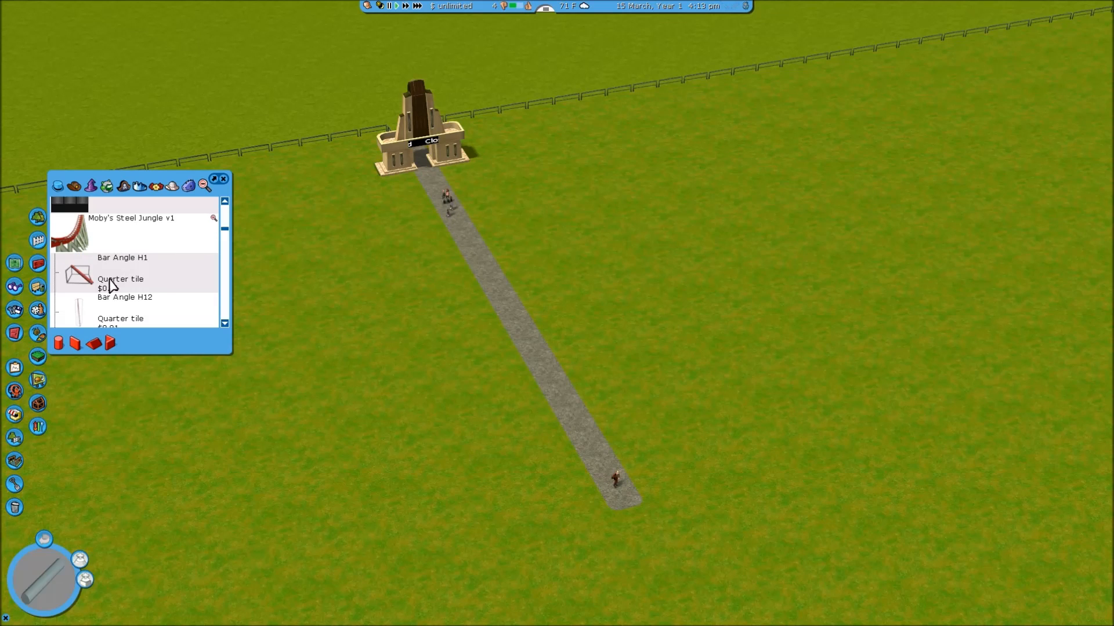
scroll("down", 3)
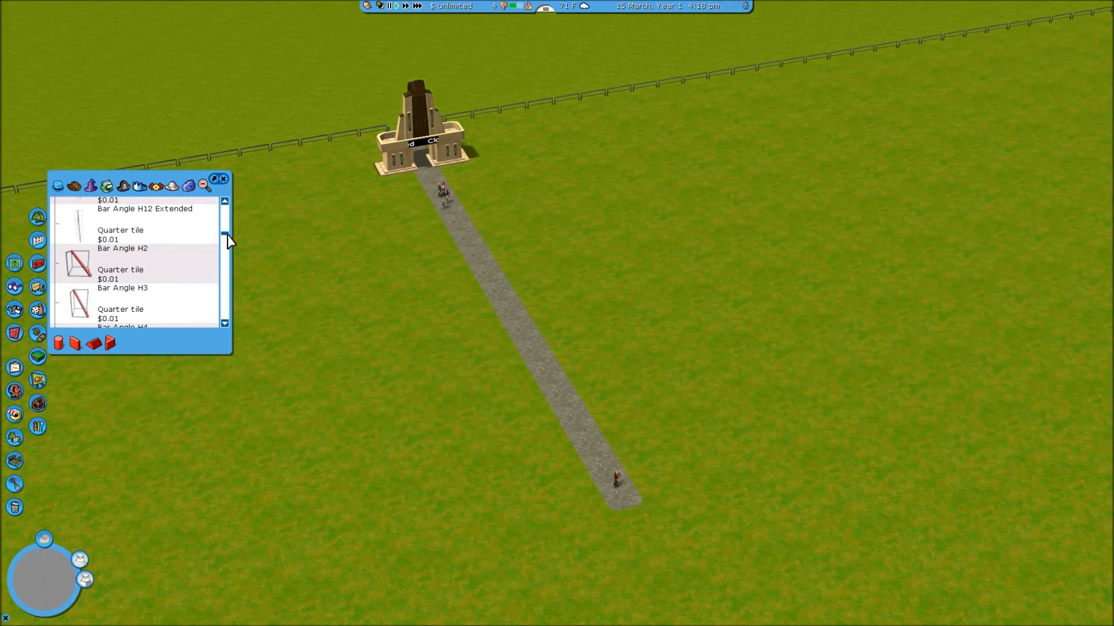